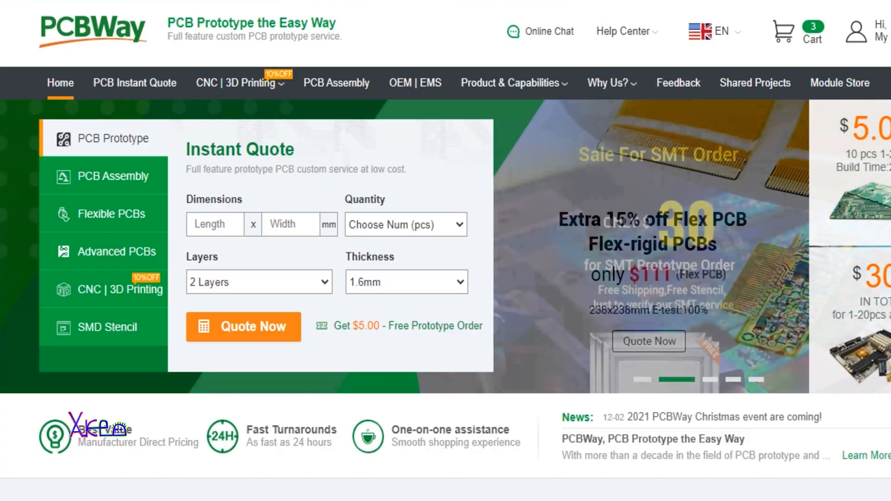
pyautogui.moveTo(234, 83)
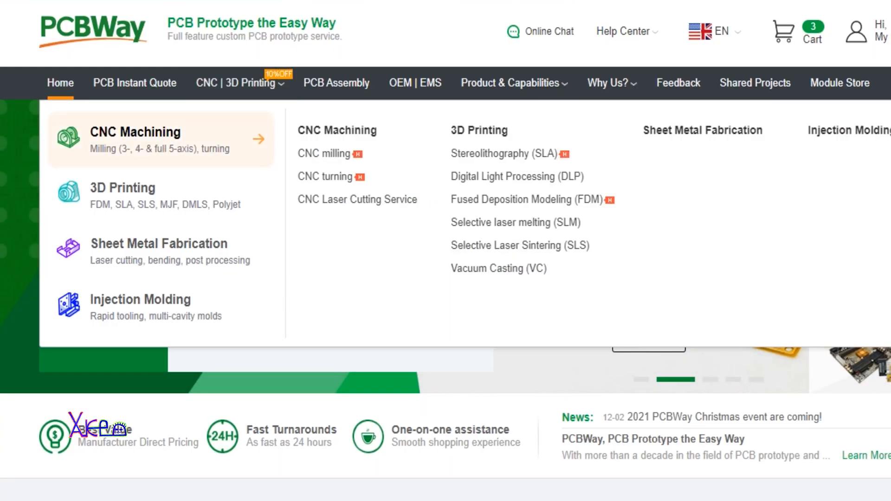
pyautogui.moveTo(159, 250)
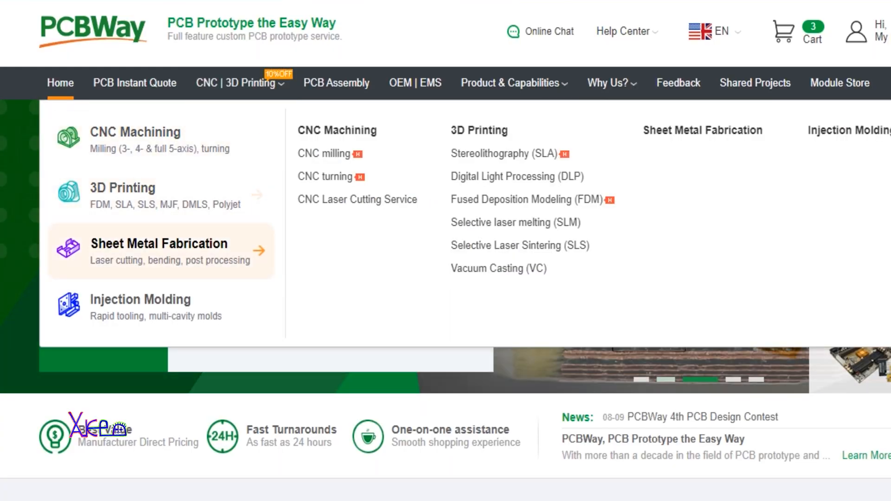